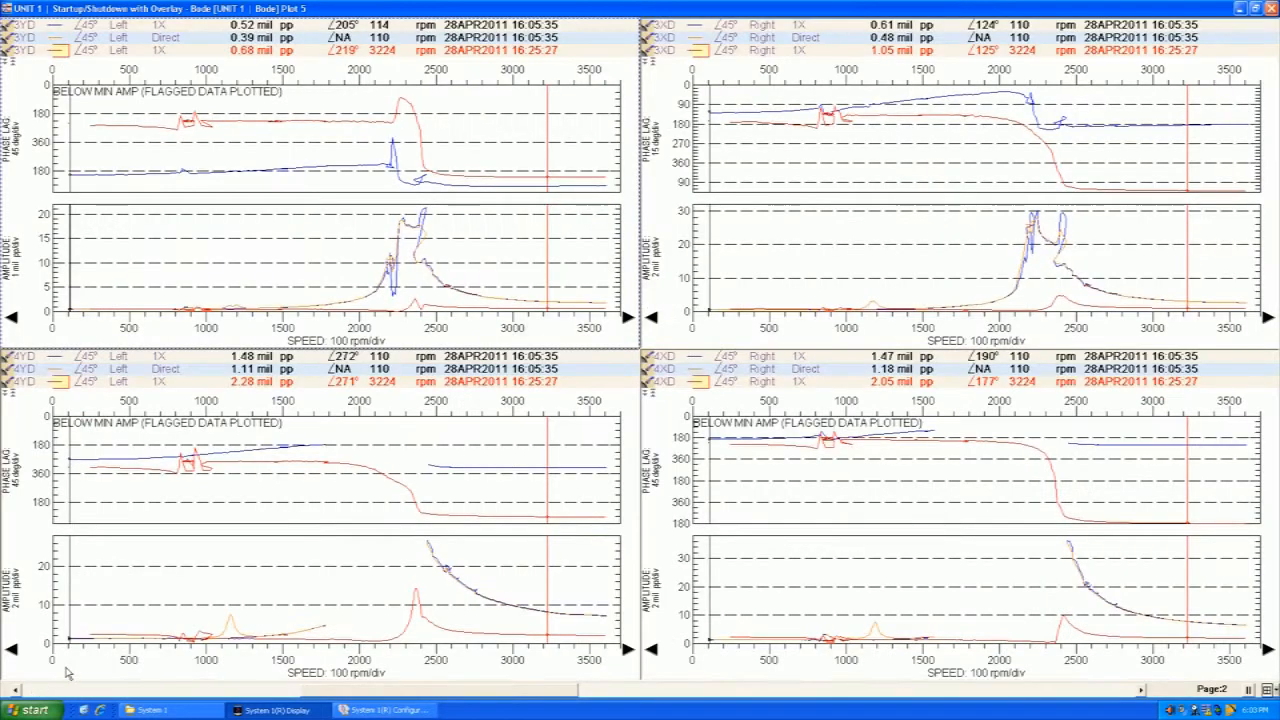
{"action": "mouse_move", "coordinate": [328, 437]}
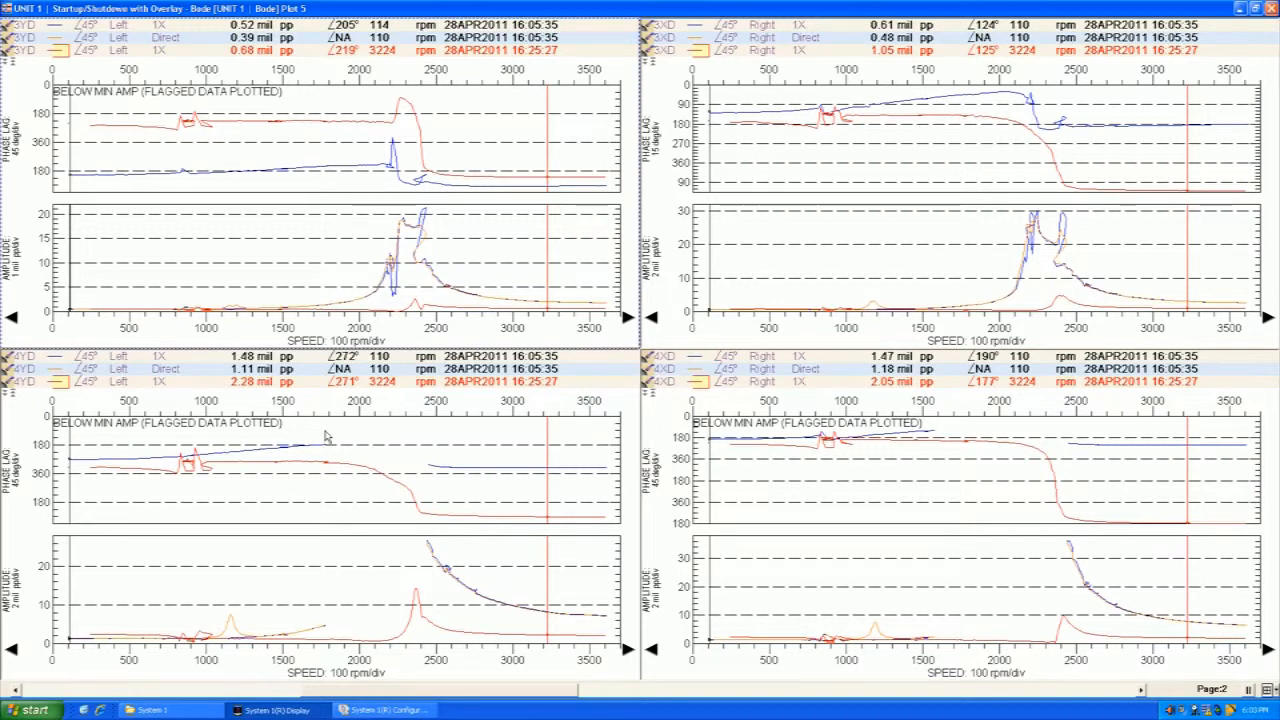
{"action": "mouse_move", "coordinate": [350, 415]}
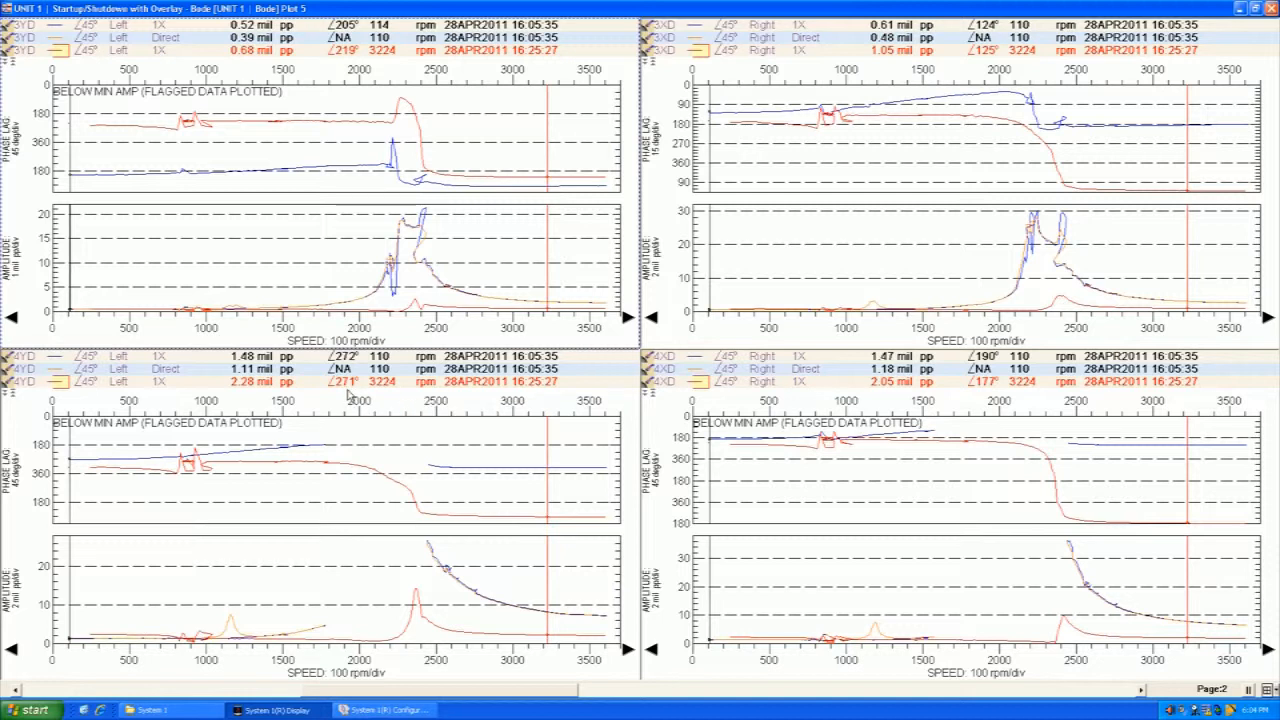
{"action": "mouse_move", "coordinate": [349, 390]}
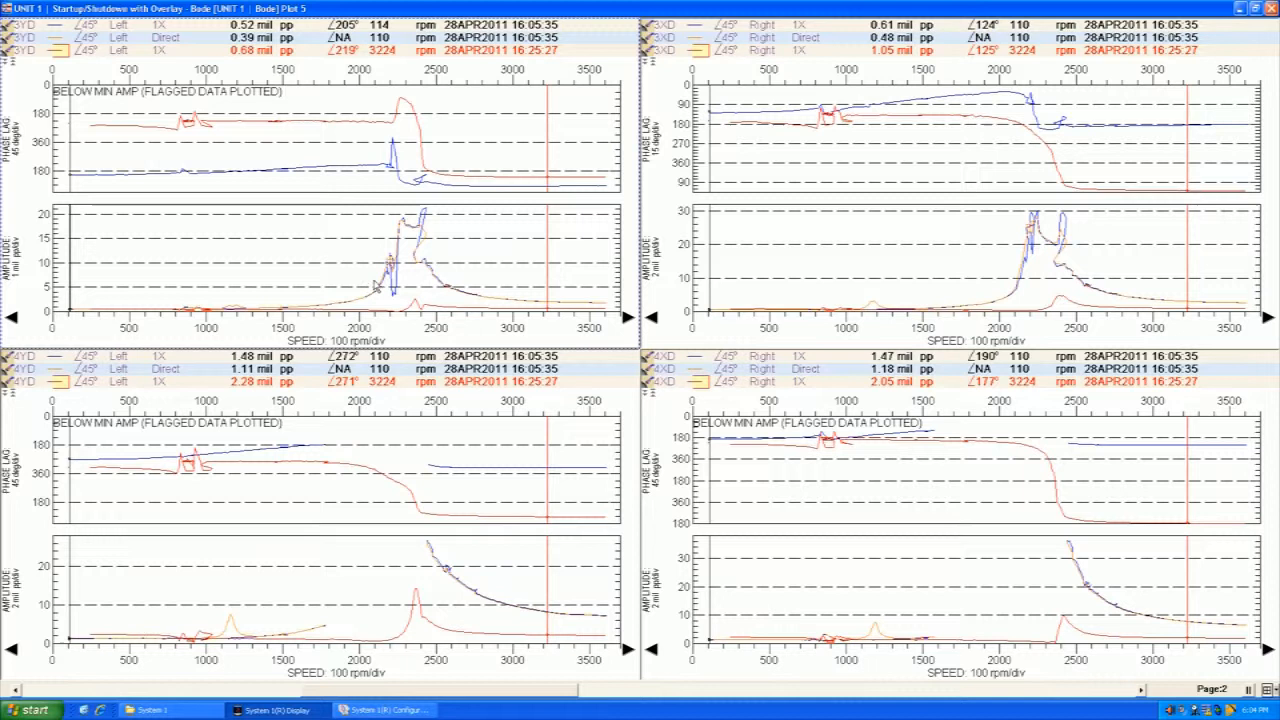
{"action": "mouse_move", "coordinate": [402, 310]}
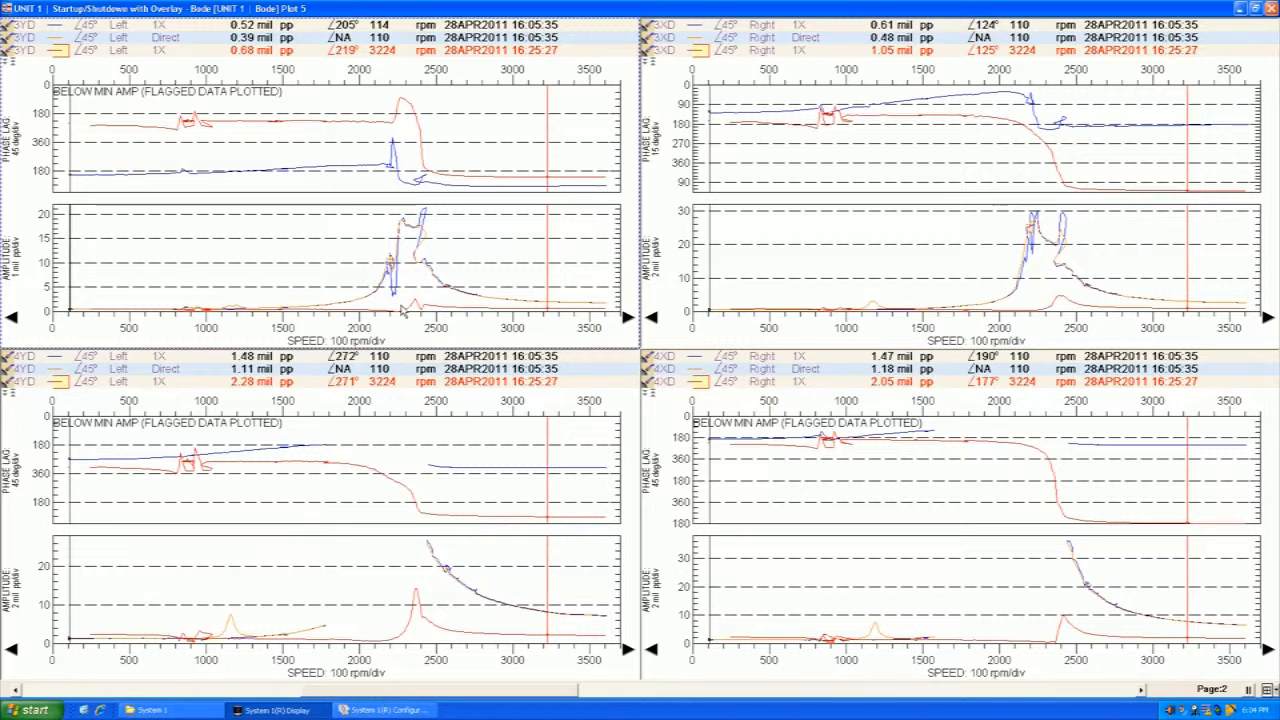
{"action": "mouse_move", "coordinate": [402, 310]}
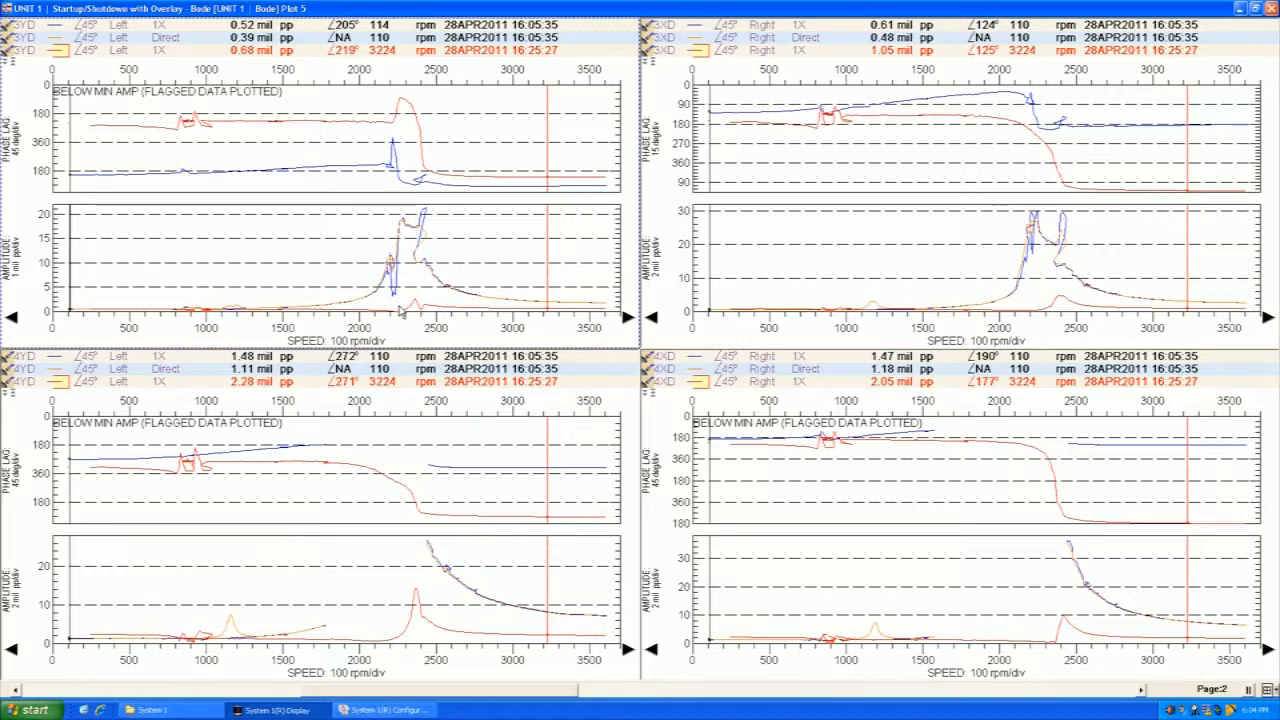
{"action": "mouse_move", "coordinate": [922, 584]}
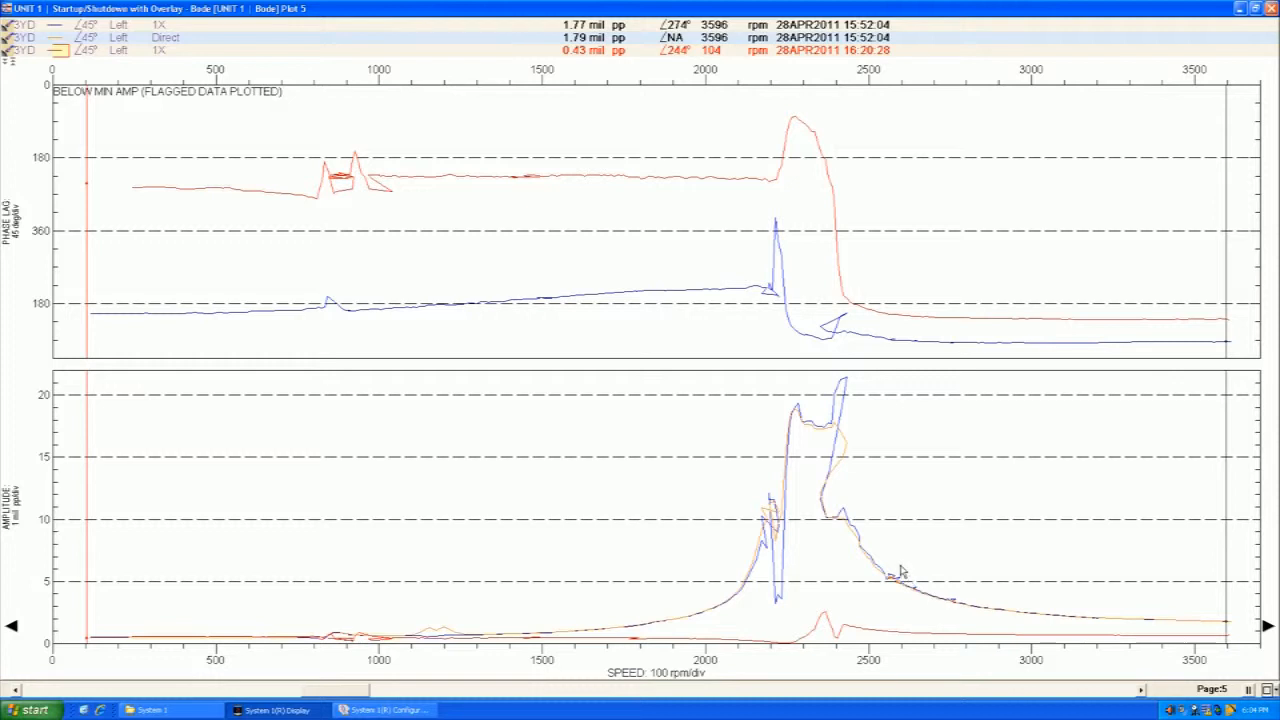
{"action": "mouse_move", "coordinate": [893, 567]}
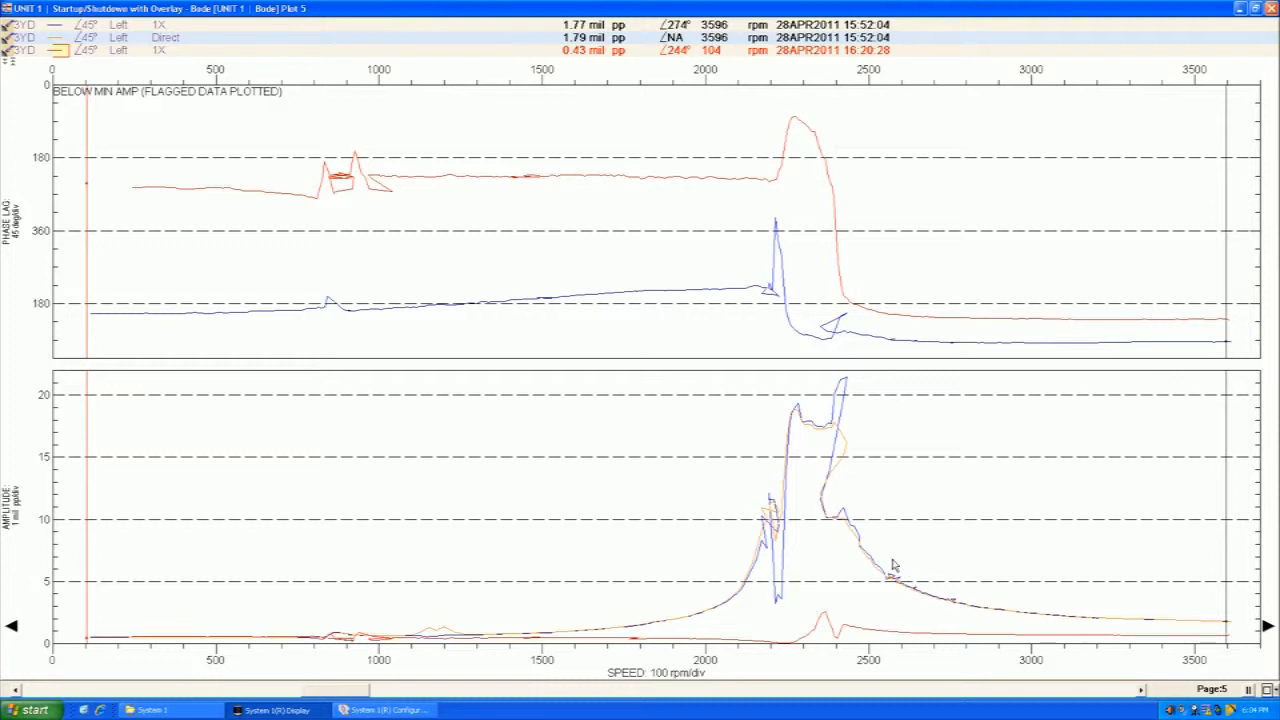